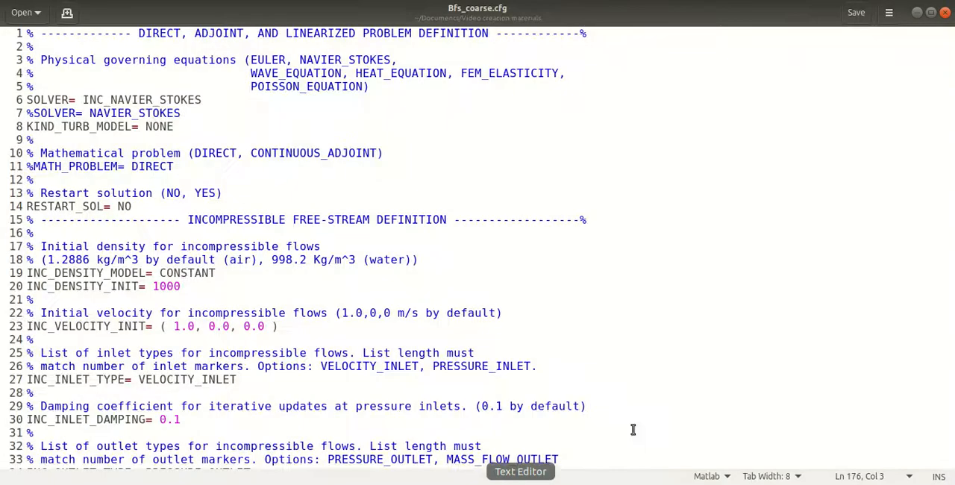
- Scroll Bfs_coarse.cfg down to the output settings naming Bfs_History_coarse as history file
{"action": "scroll", "scroll_direction": "down", "scroll_amount": 3}
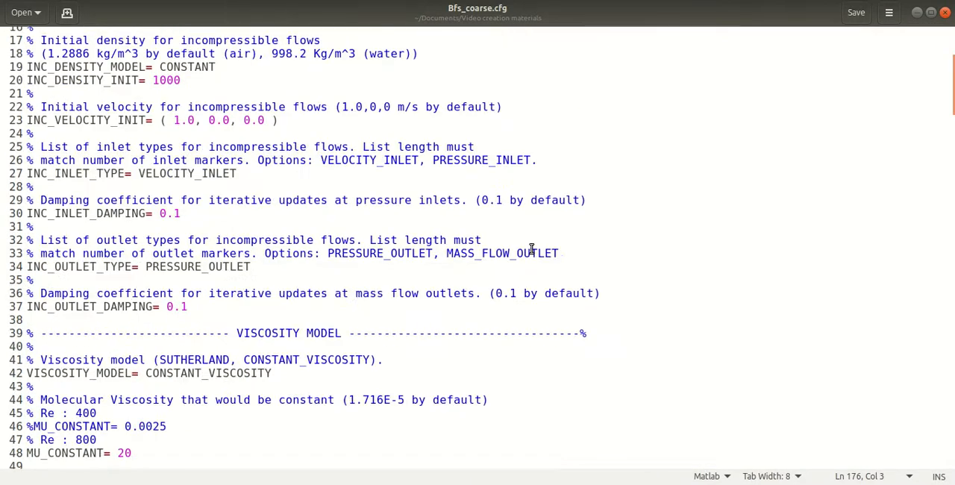
{"action": "scroll", "scroll_direction": "down", "scroll_amount": 3}
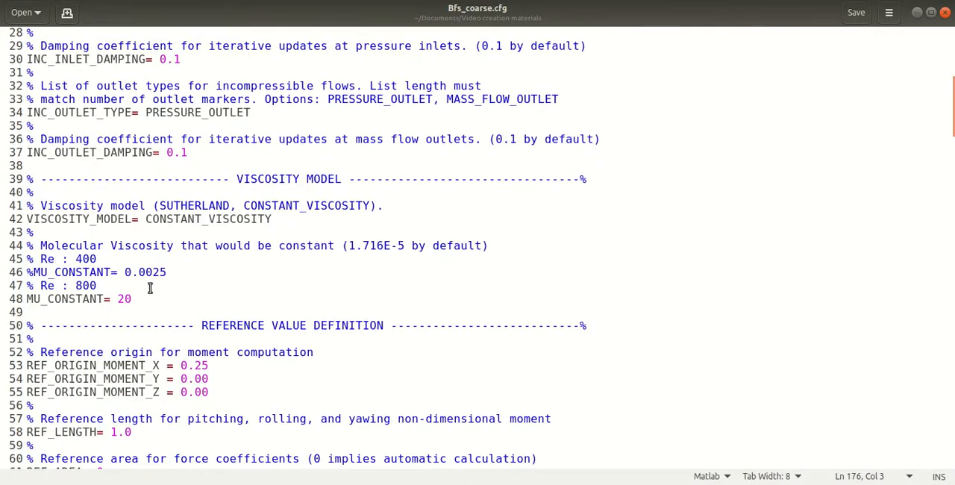
{"action": "scroll", "scroll_direction": "down", "scroll_amount": 3}
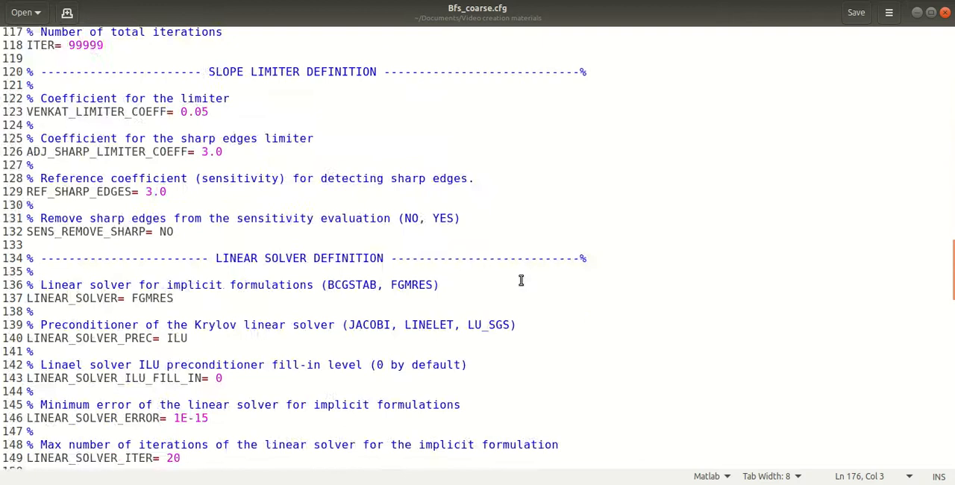
{"action": "scroll", "scroll_direction": "down", "scroll_amount": 3}
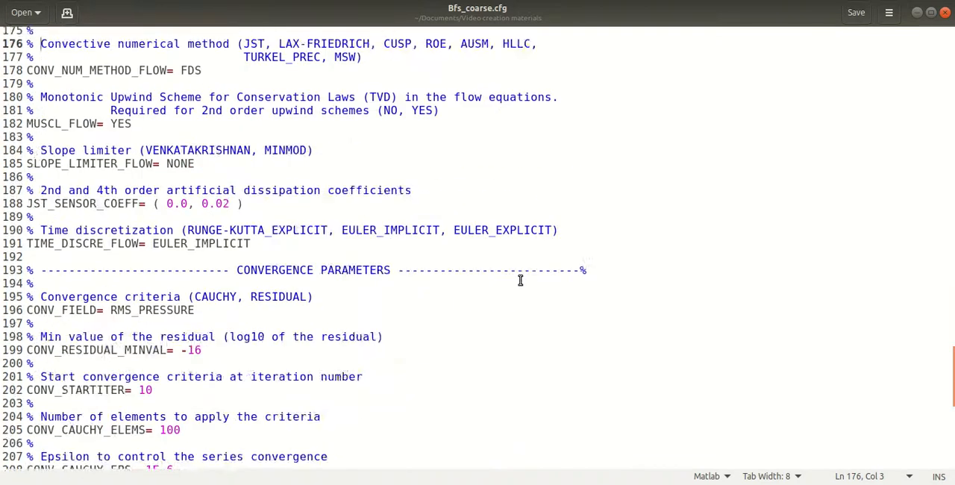
{"action": "scroll", "scroll_direction": "down", "scroll_amount": 3}
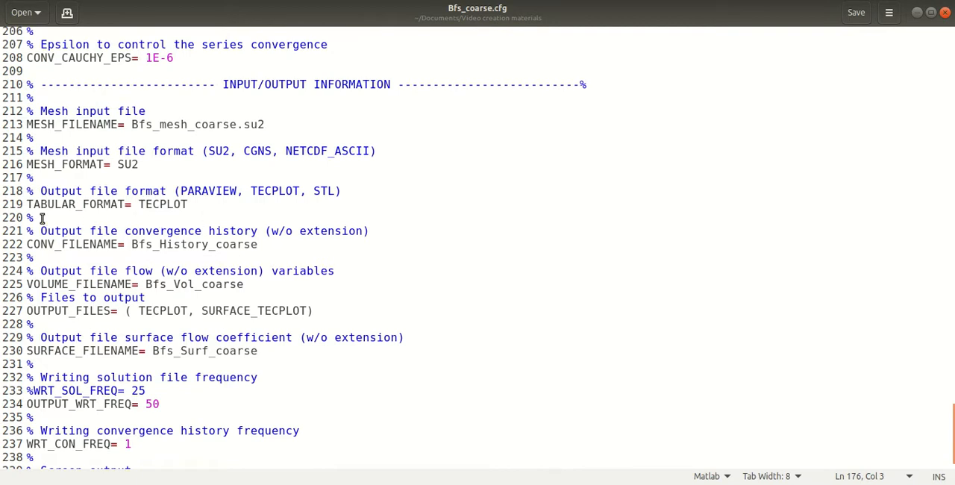
{"action": "mouse_move", "coordinate": [212, 257]}
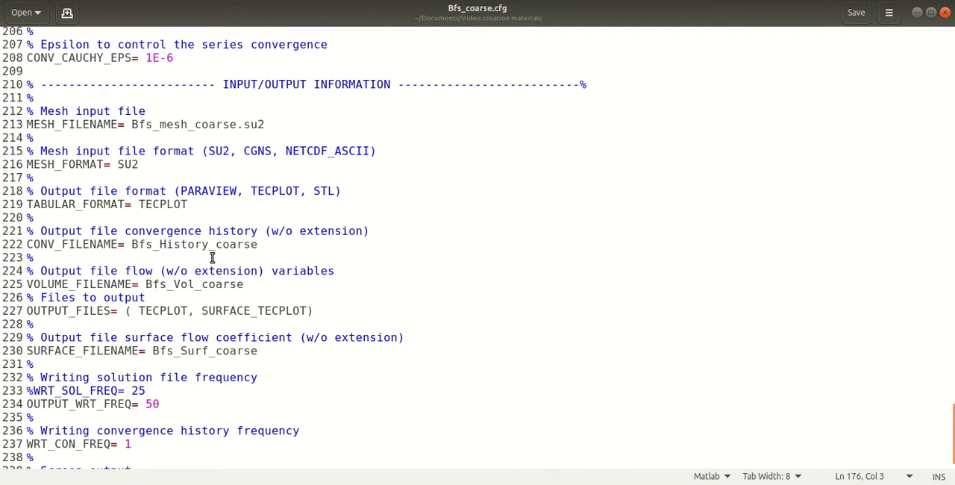
{"action": "mouse_move", "coordinate": [242, 265]}
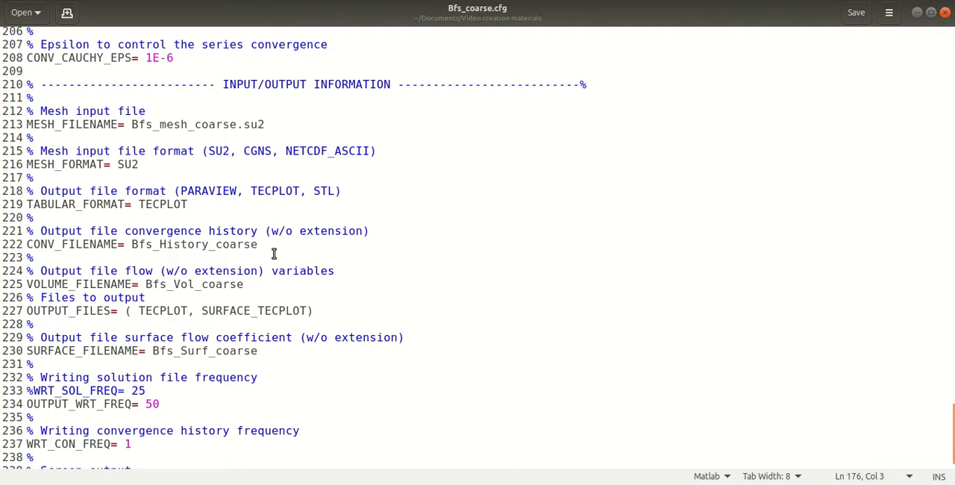
{"action": "scroll", "scroll_direction": "down", "scroll_amount": 3}
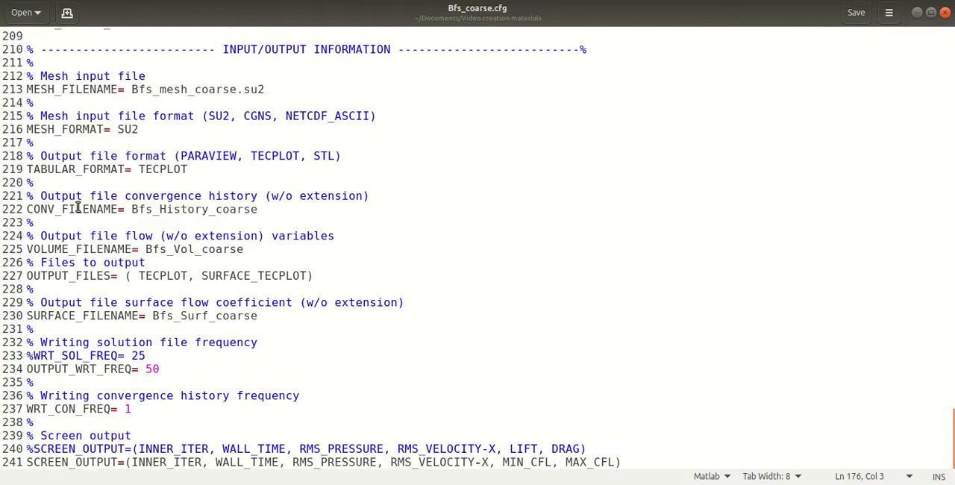
{"action": "mouse_move", "coordinate": [84, 282]}
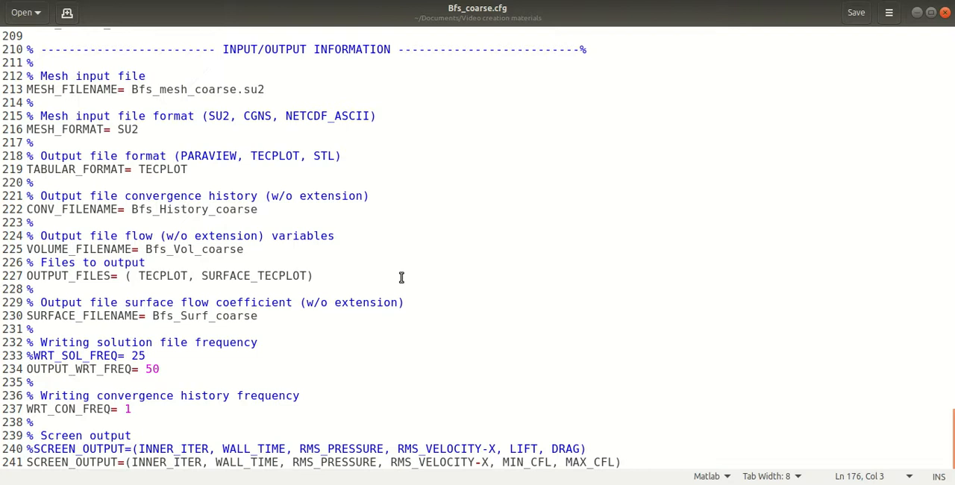
{"action": "mouse_move", "coordinate": [508, 257]}
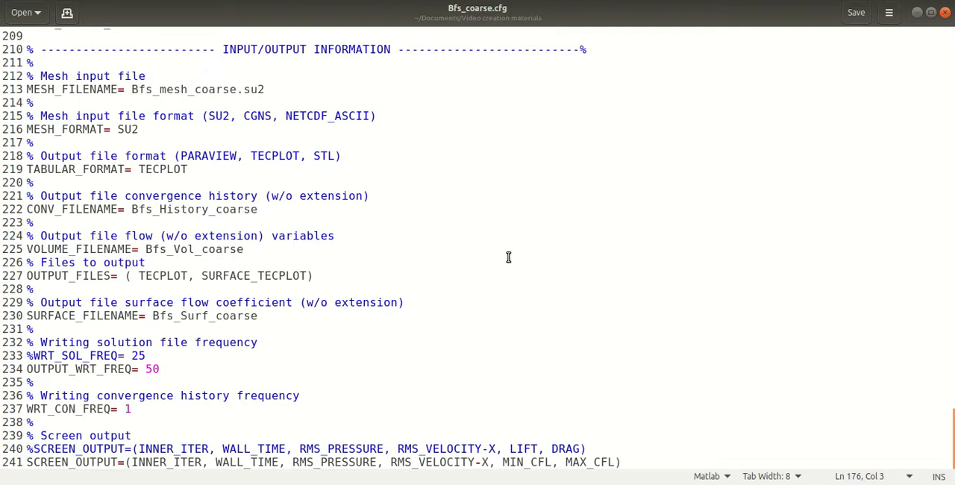
{"action": "mouse_move", "coordinate": [511, 237]}
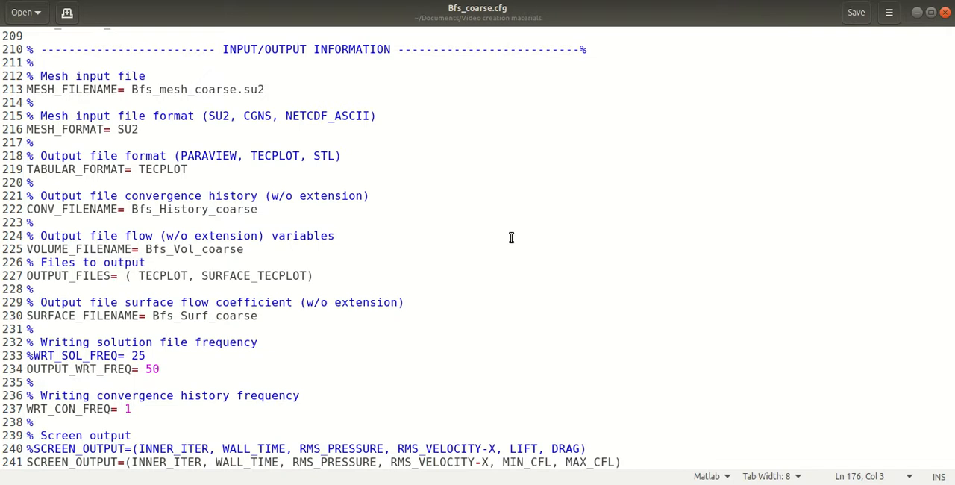
{"action": "mouse_move", "coordinate": [496, 325]}
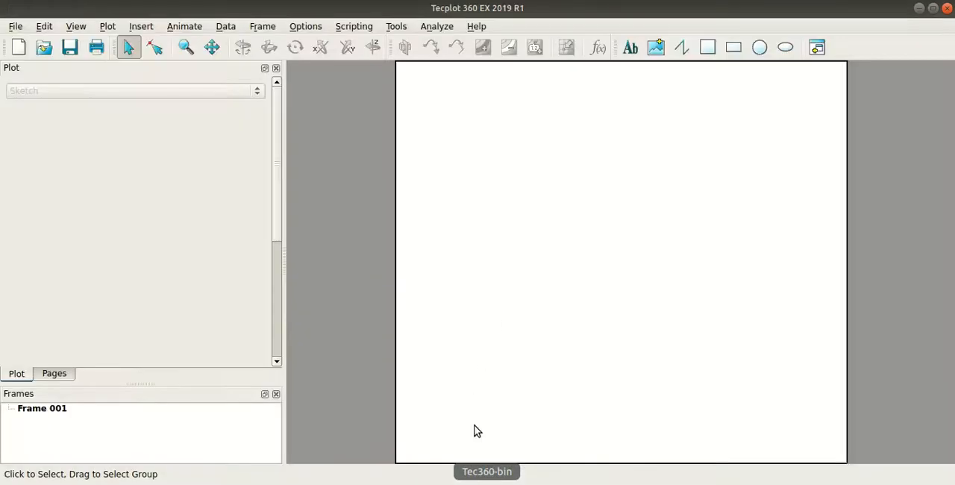
{"action": "mouse_move", "coordinate": [293, 338]}
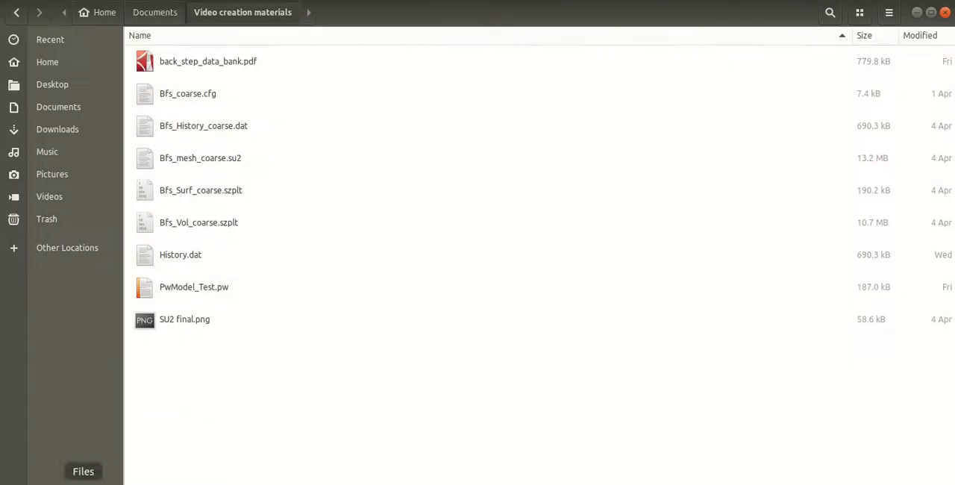
{"action": "mouse_move", "coordinate": [289, 234]}
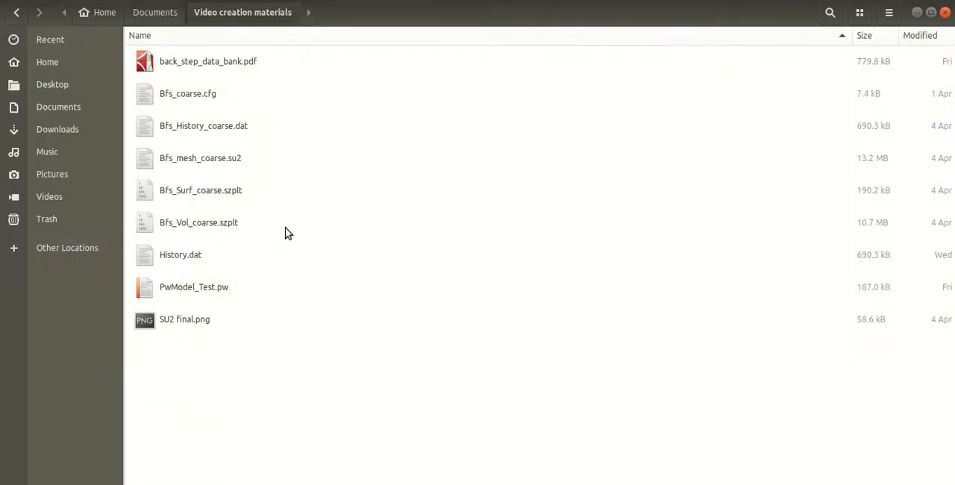
- Look over the surface and volume solution files, then open History.dat
{"action": "left_click", "coordinate": [180, 255]}
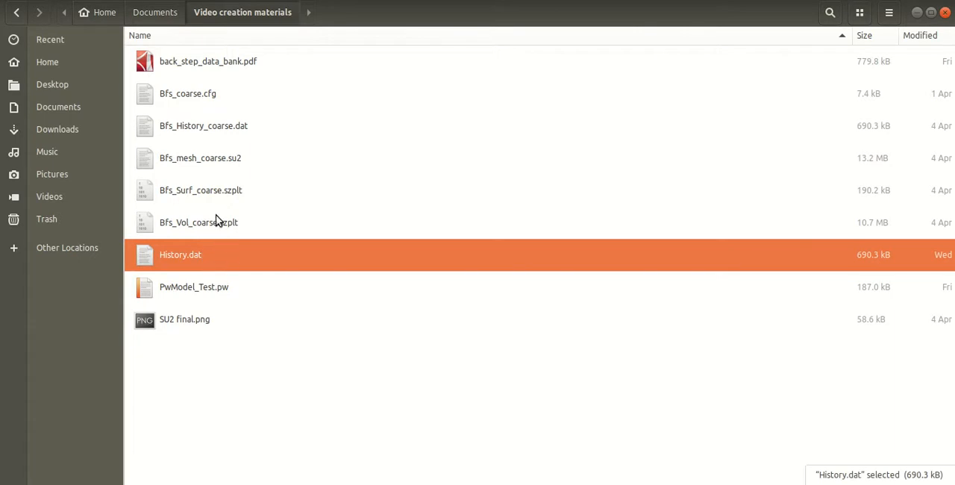
{"action": "mouse_move", "coordinate": [211, 195]}
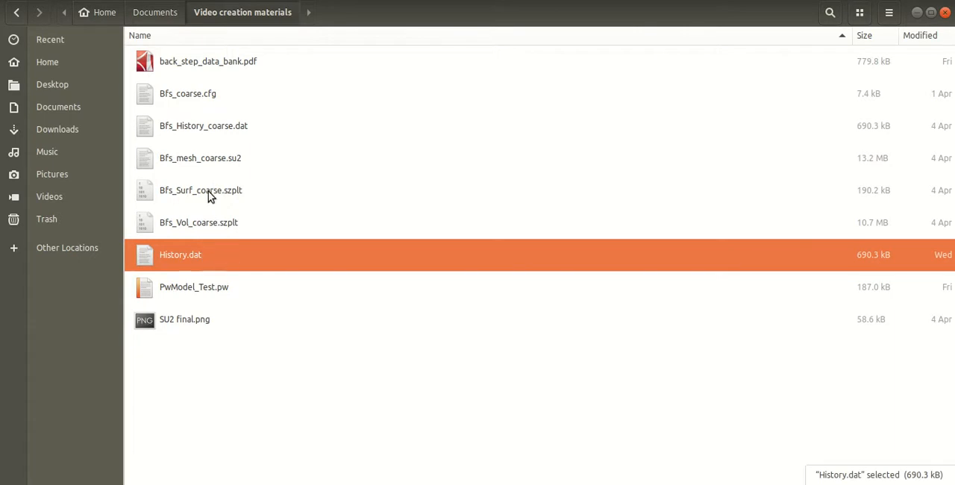
{"action": "left_click", "coordinate": [201, 191]}
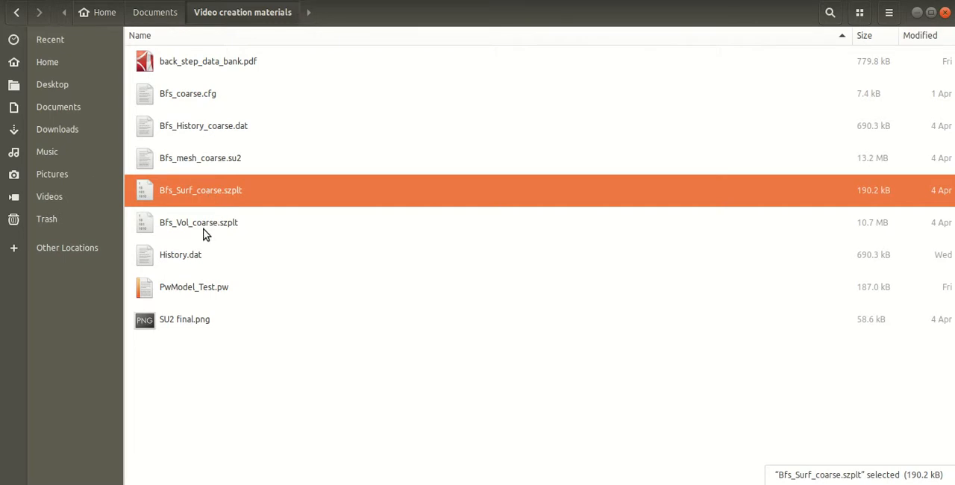
{"action": "left_click", "coordinate": [199, 222]}
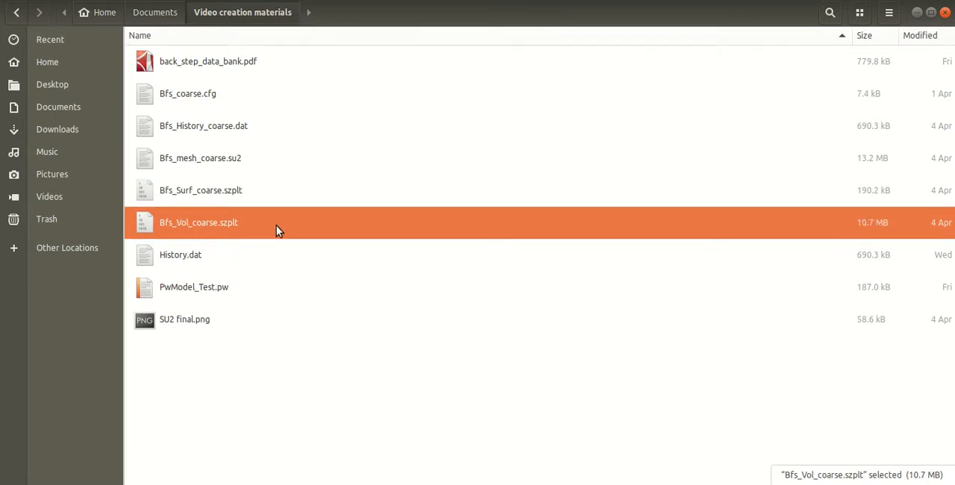
{"action": "mouse_move", "coordinate": [241, 377]}
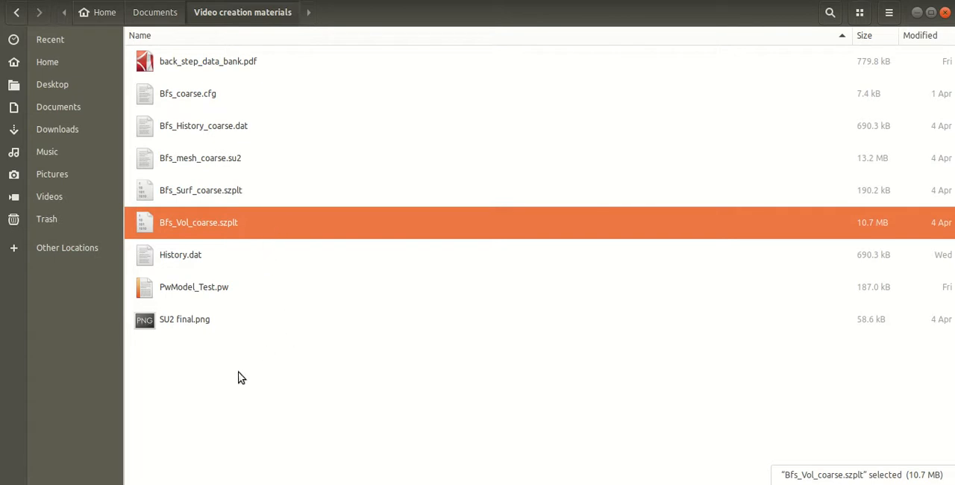
{"action": "left_click", "coordinate": [180, 255]}
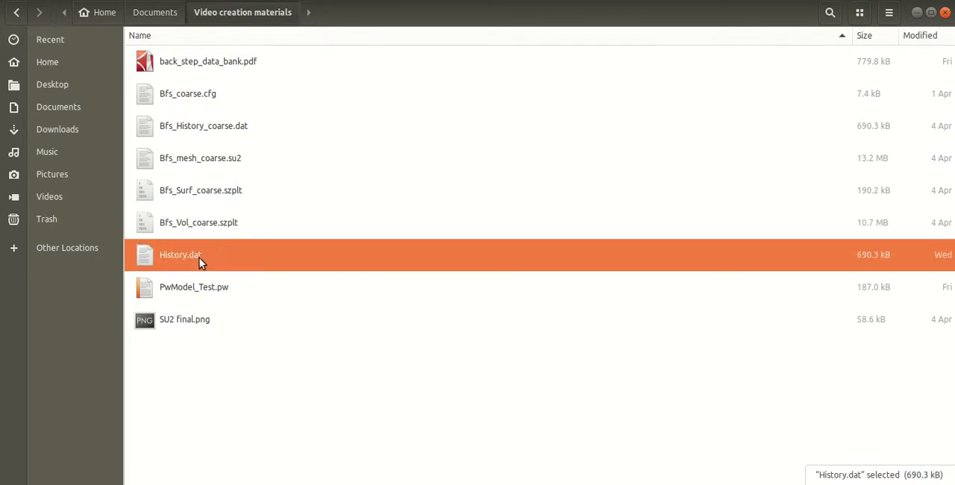
{"action": "double_click", "coordinate": [180, 254]}
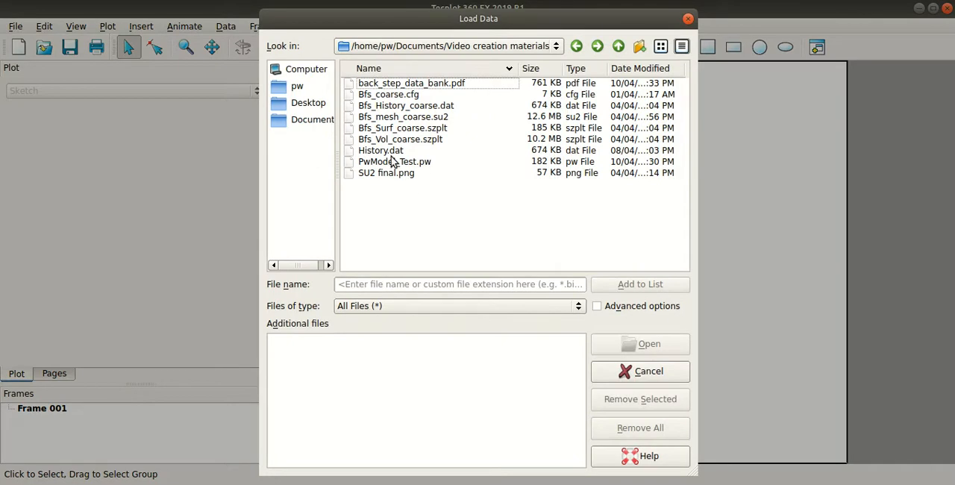
- Load History.dat into Tecplot using the Tecplot Data Loader
{"action": "left_click", "coordinate": [380, 150]}
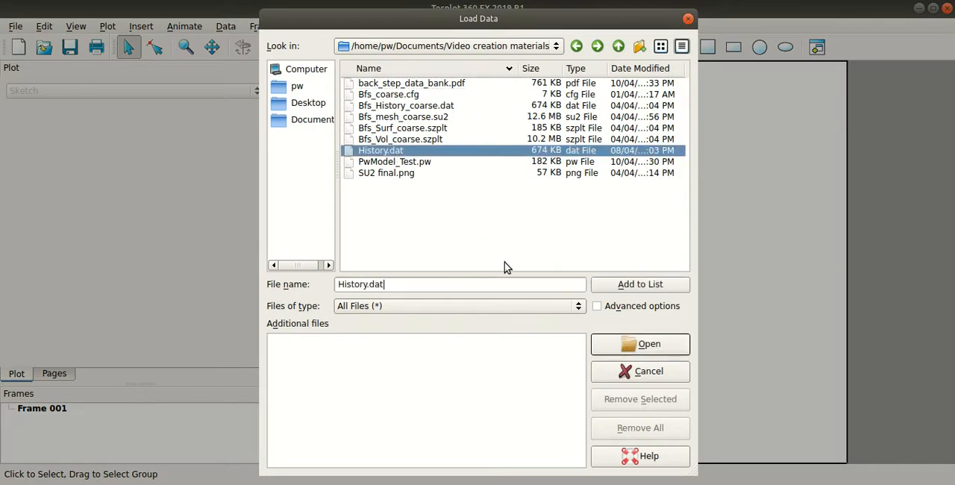
{"action": "left_click", "coordinate": [640, 344]}
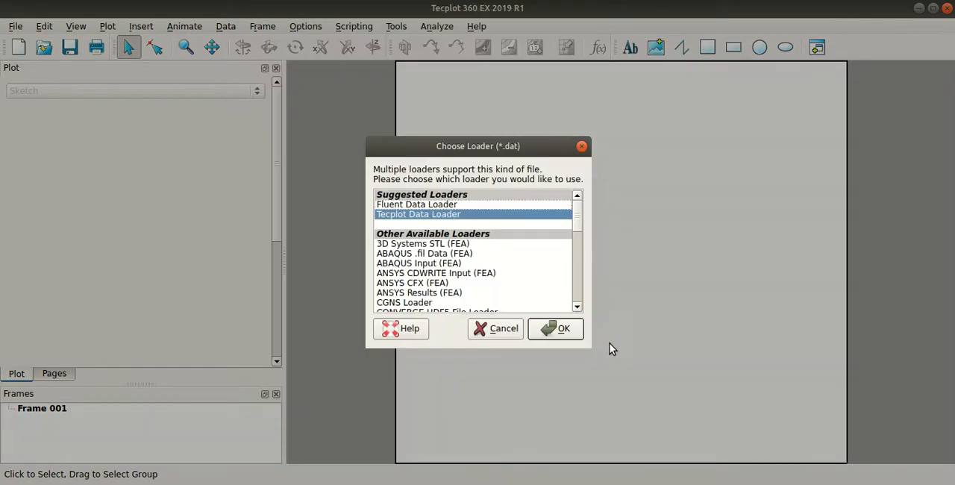
{"action": "mouse_move", "coordinate": [409, 222]}
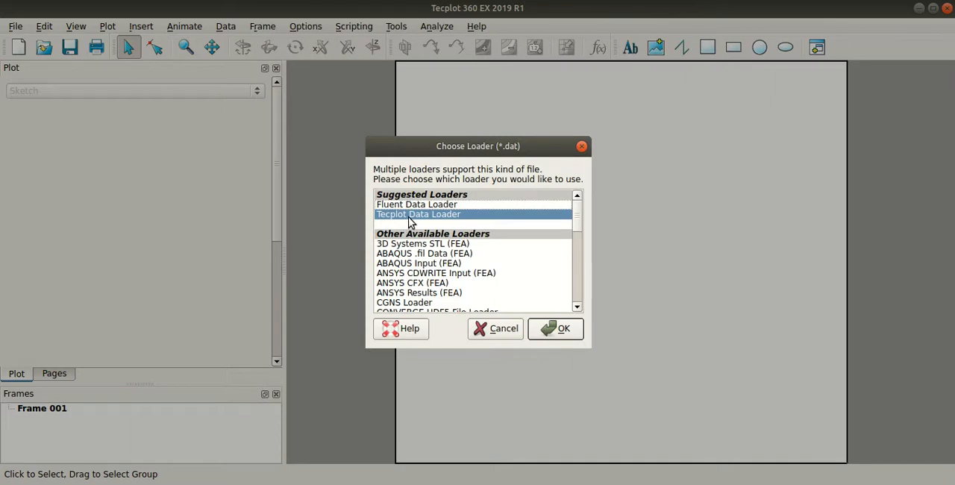
{"action": "left_click", "coordinate": [556, 328]}
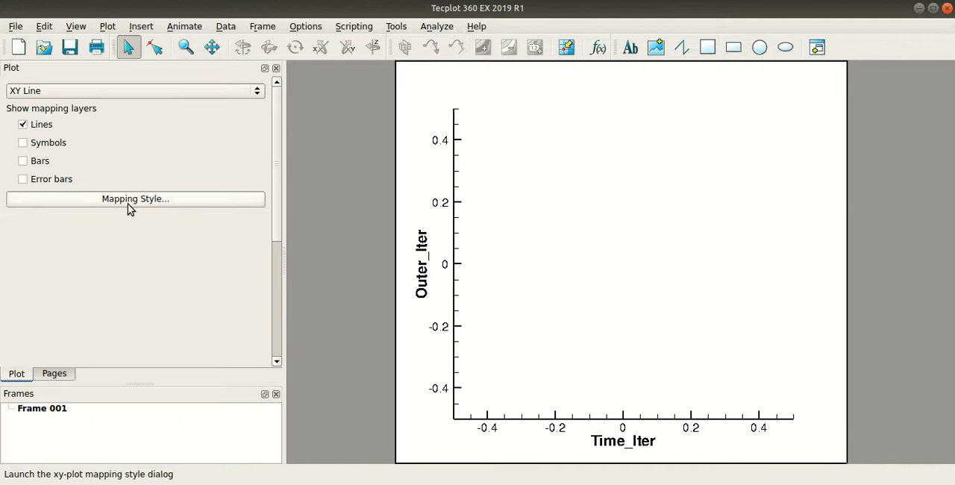
- Set the rms[P] map's X-axis variable to Inner_Iter and fit the plot to full size
{"action": "left_click", "coordinate": [136, 199]}
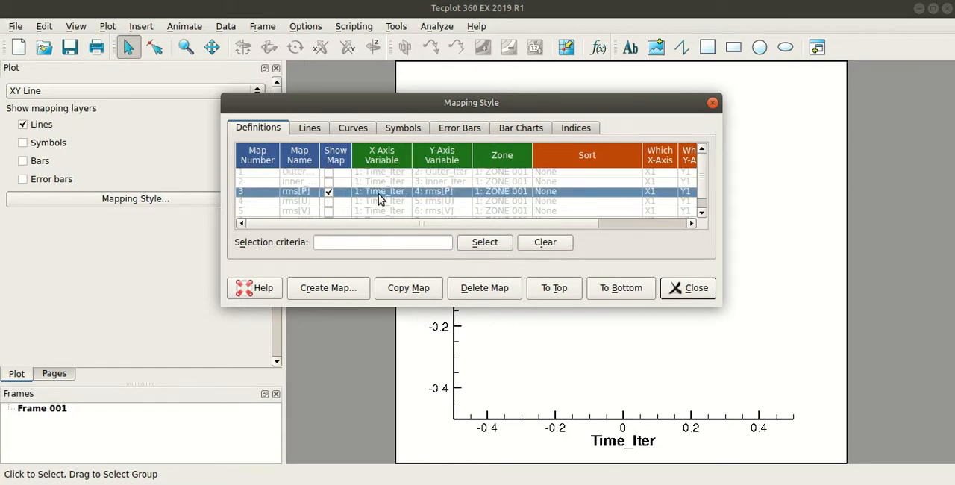
{"action": "left_click", "coordinate": [412, 191]}
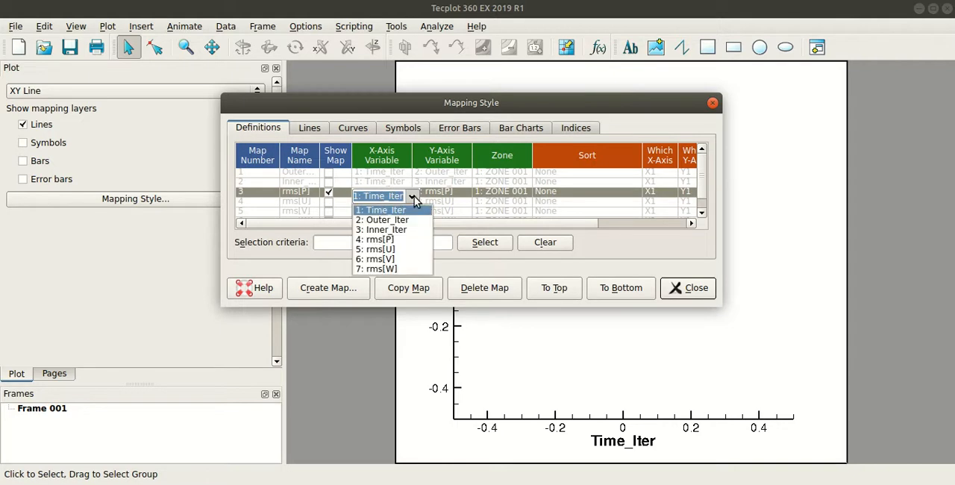
{"action": "left_click", "coordinate": [388, 229]}
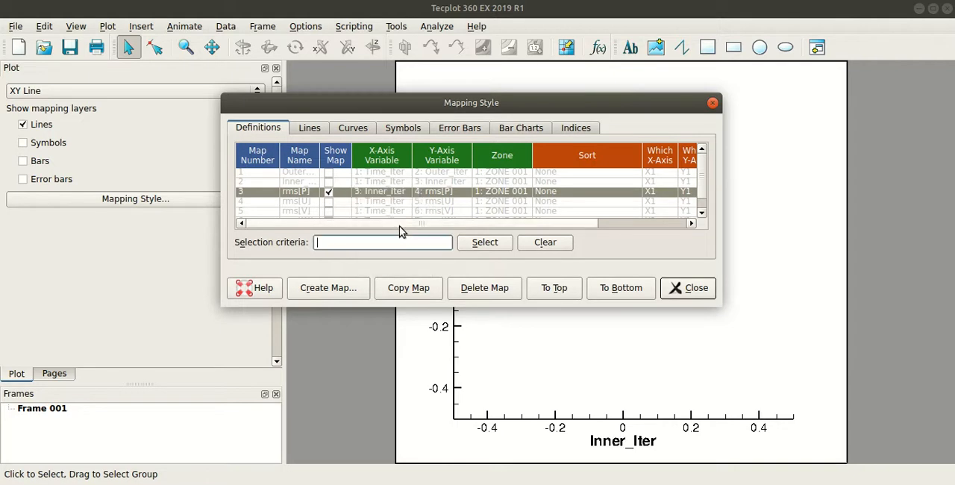
{"action": "left_click", "coordinate": [689, 288]}
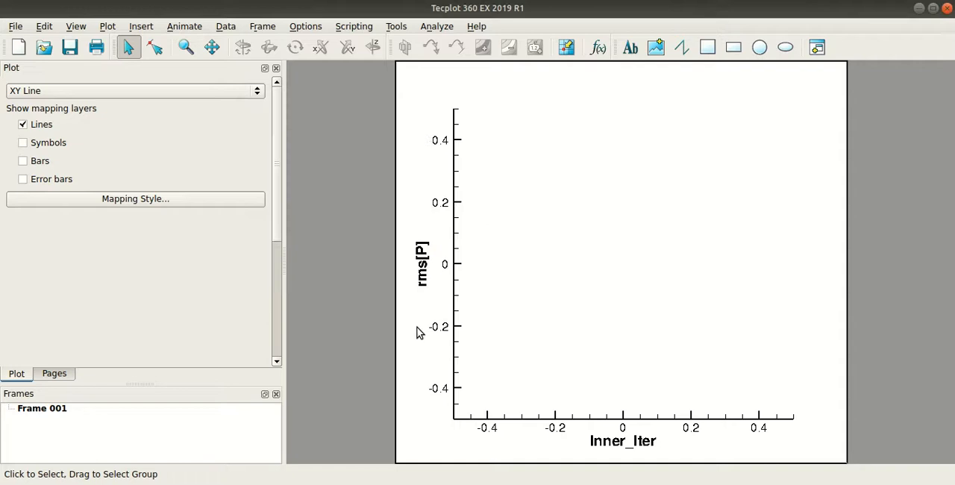
{"action": "left_click", "coordinate": [75, 26]}
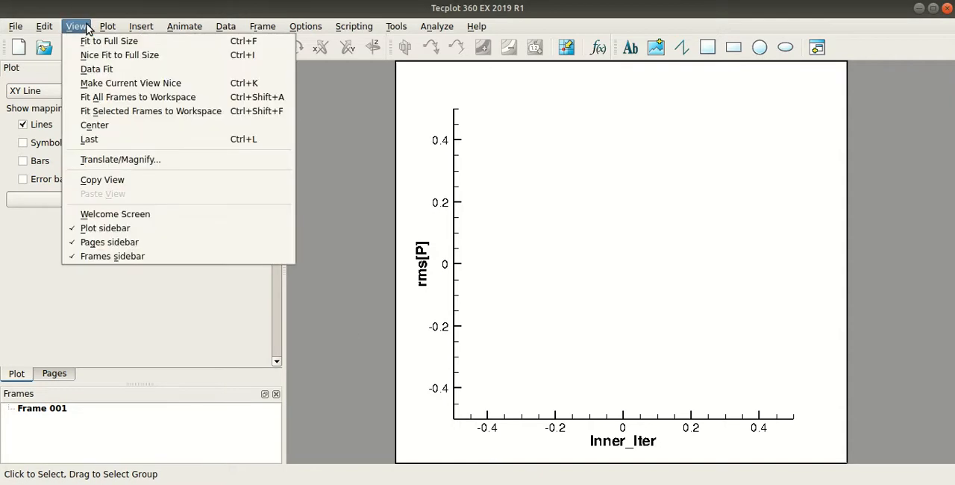
{"action": "left_click", "coordinate": [109, 41]}
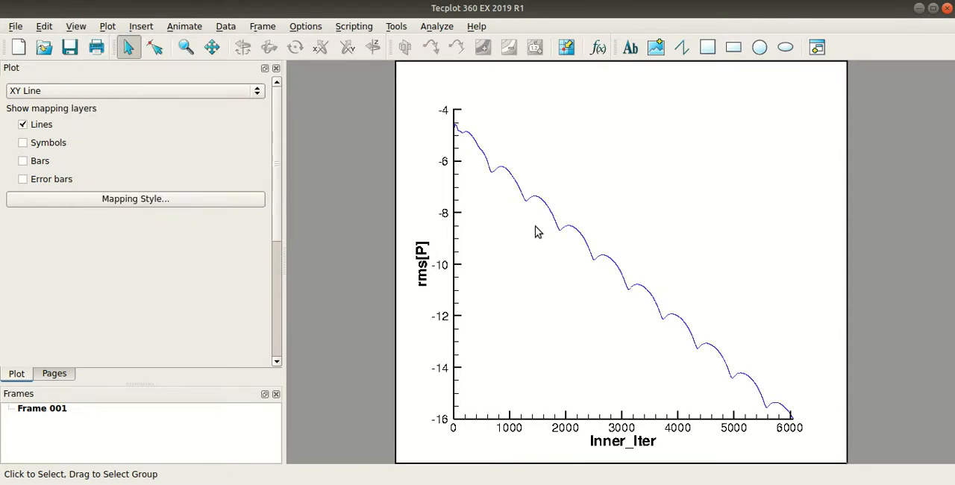
{"action": "mouse_move", "coordinate": [520, 301]}
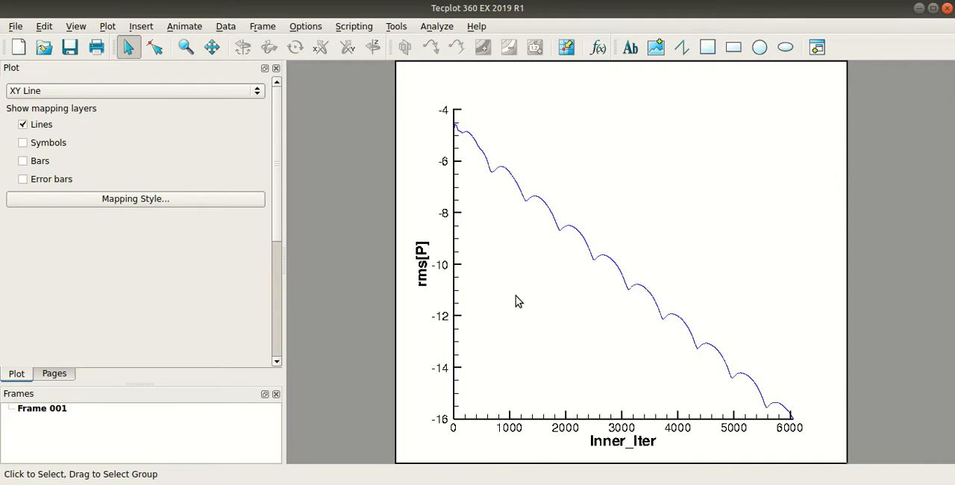